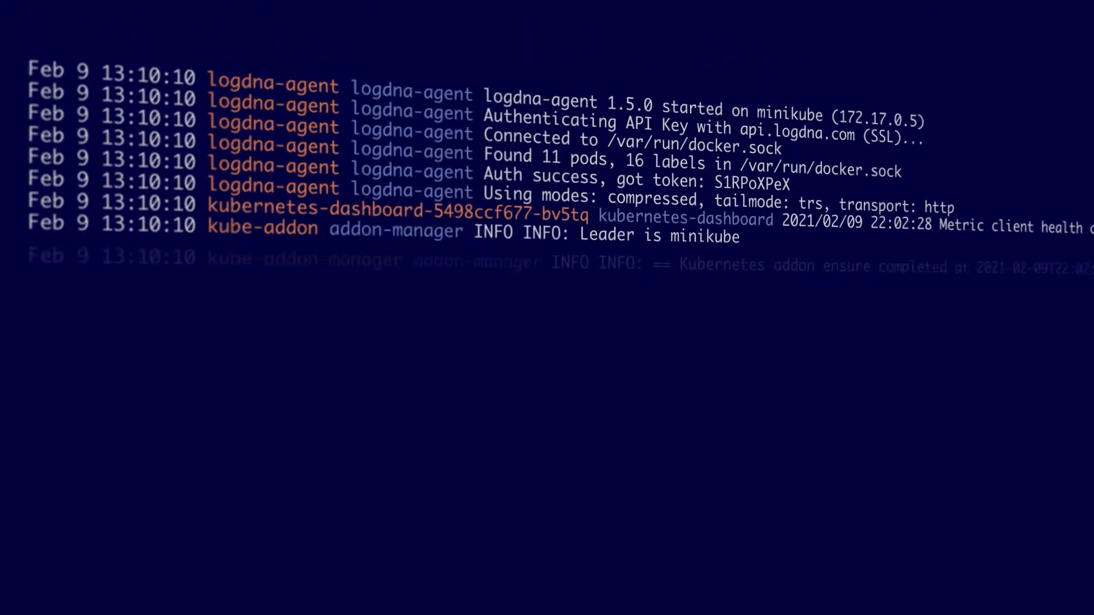
Scroll through the live stream as logdna-agent and kube-addon-manager lines arrive.
scroll("down", 3)
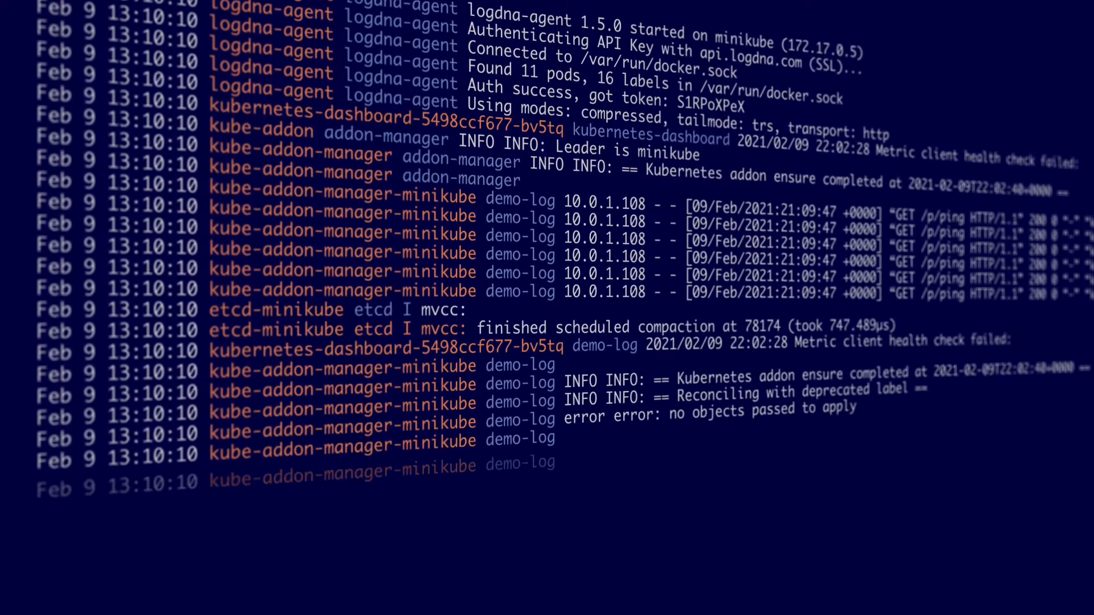
scroll("down", 3)
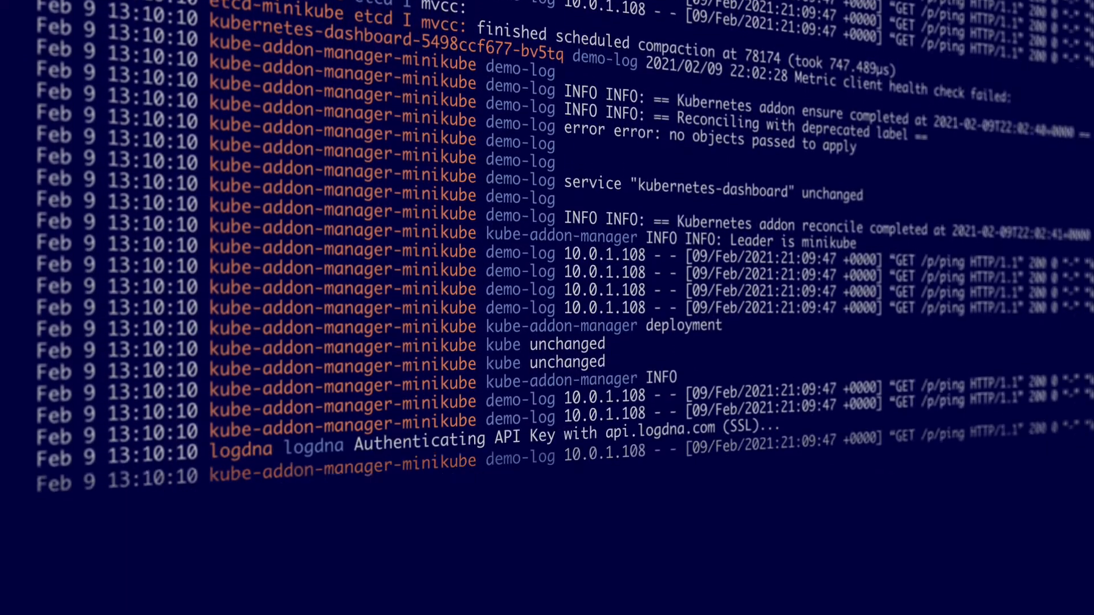
scroll("down", 3)
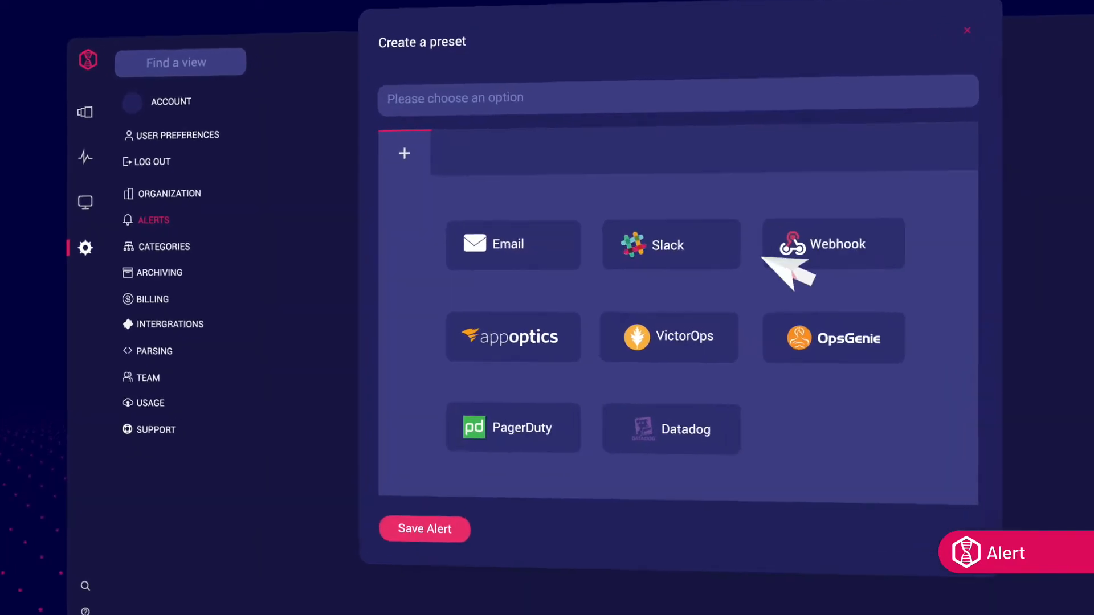
Add an Email notification with a chosen recipient and (GMT -8:00) US/Pacific timezone.
left_click(512, 244)
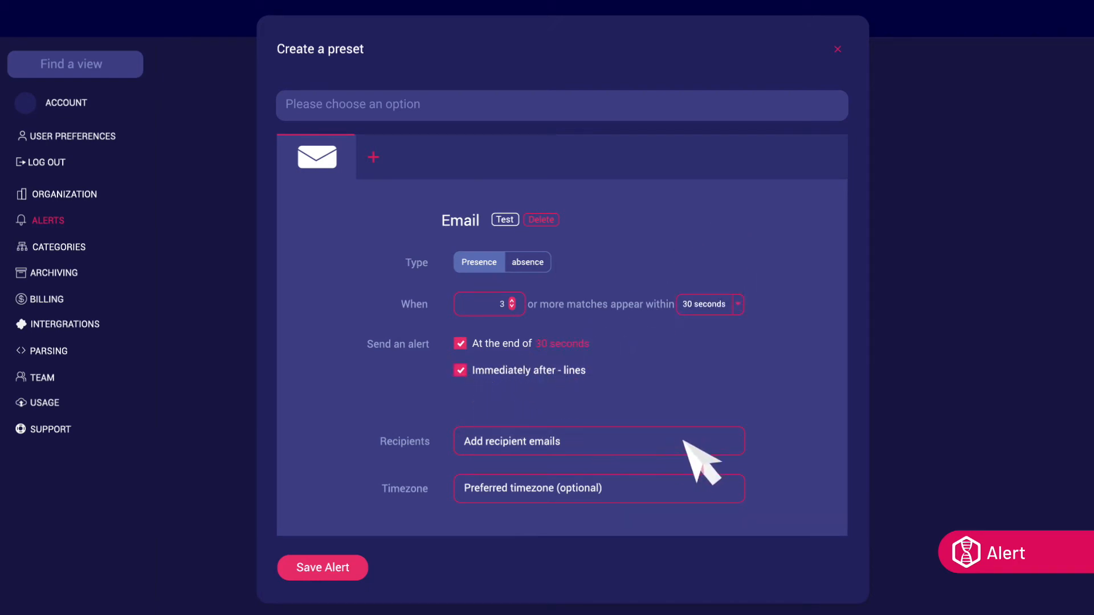
left_click(596, 441)
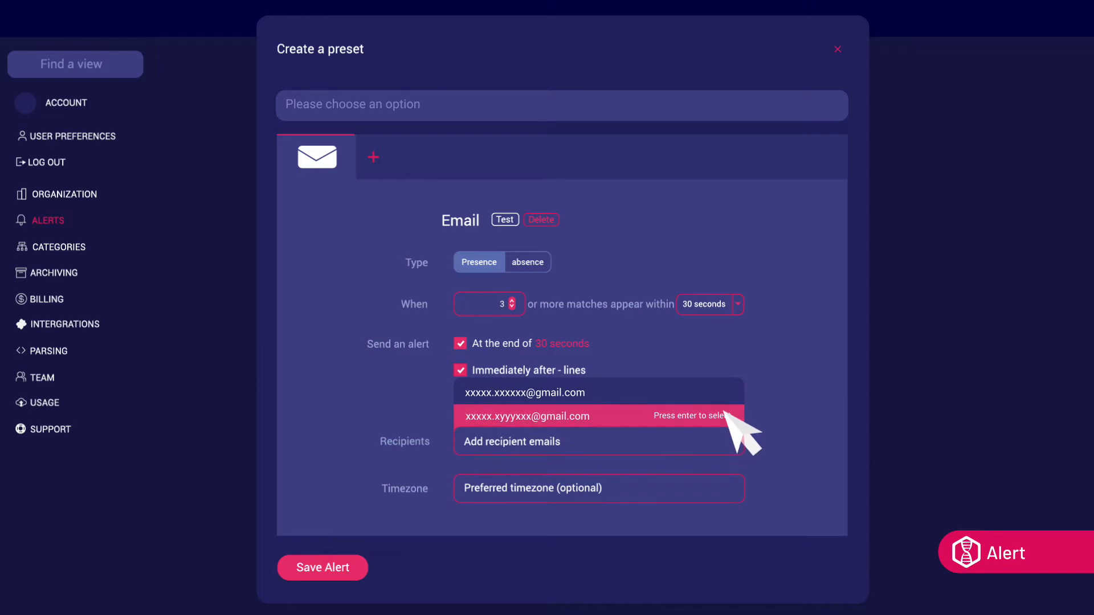
left_click(598, 488)
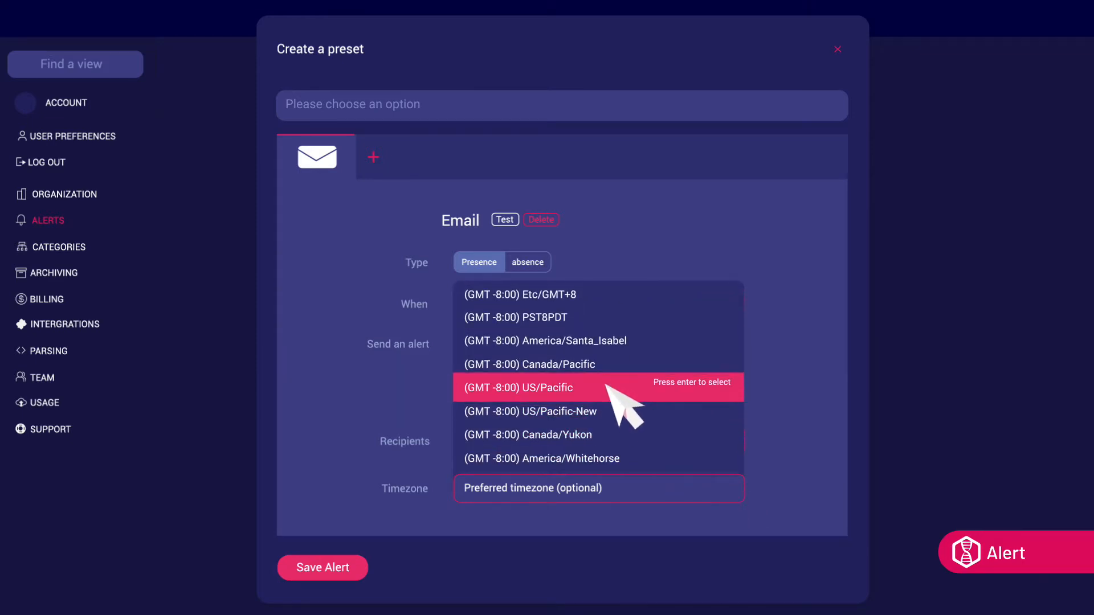
left_click(836, 49)
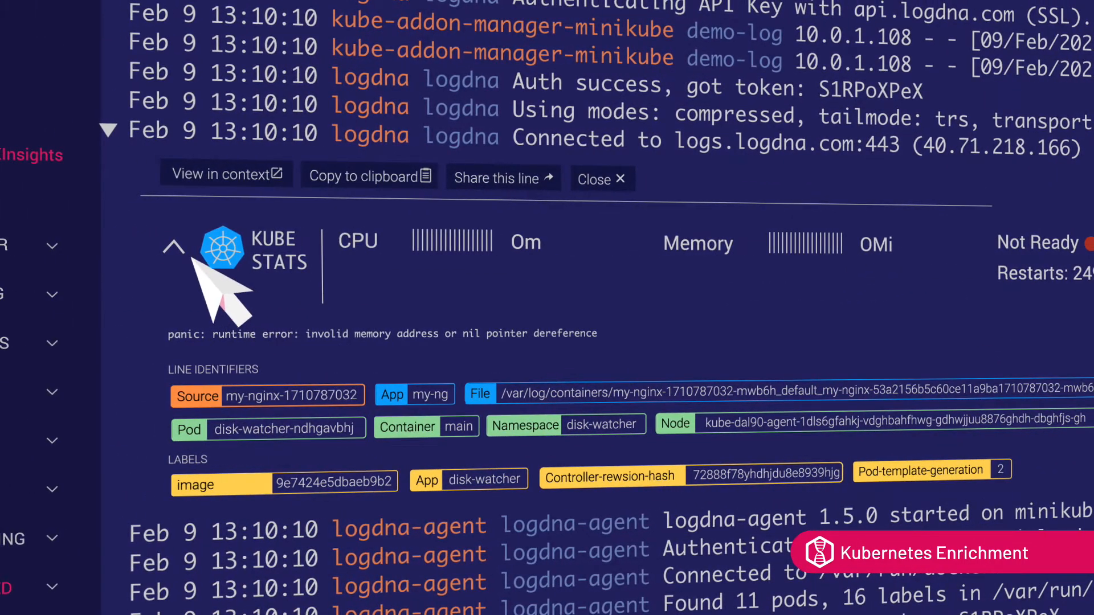
Expand KUBE STATS on the disk-watcher log line to show pod and node usage.
left_click(173, 249)
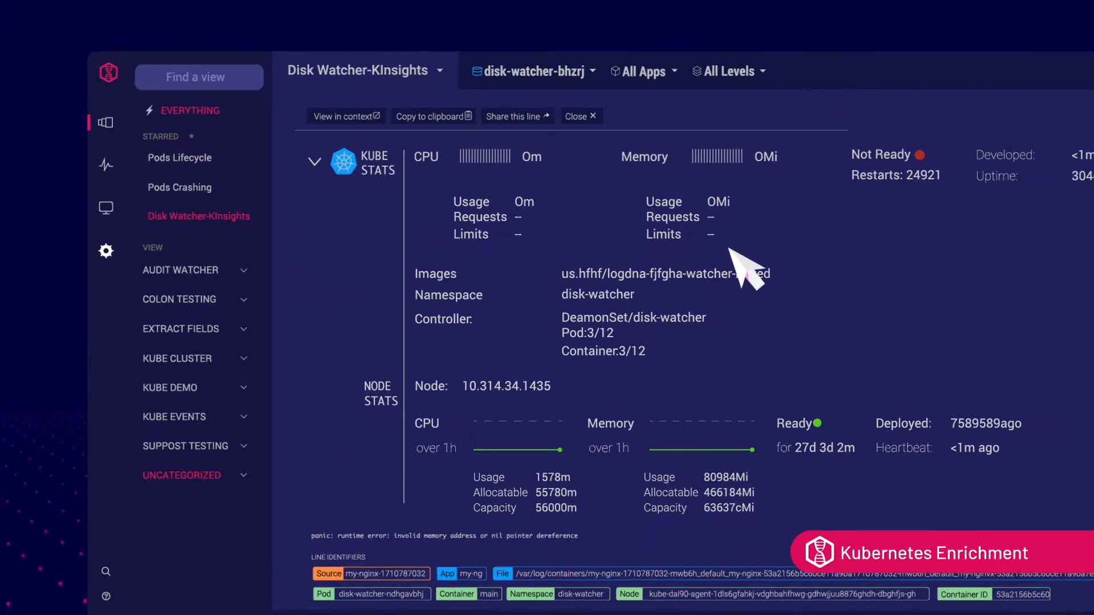
mouse_move(827, 272)
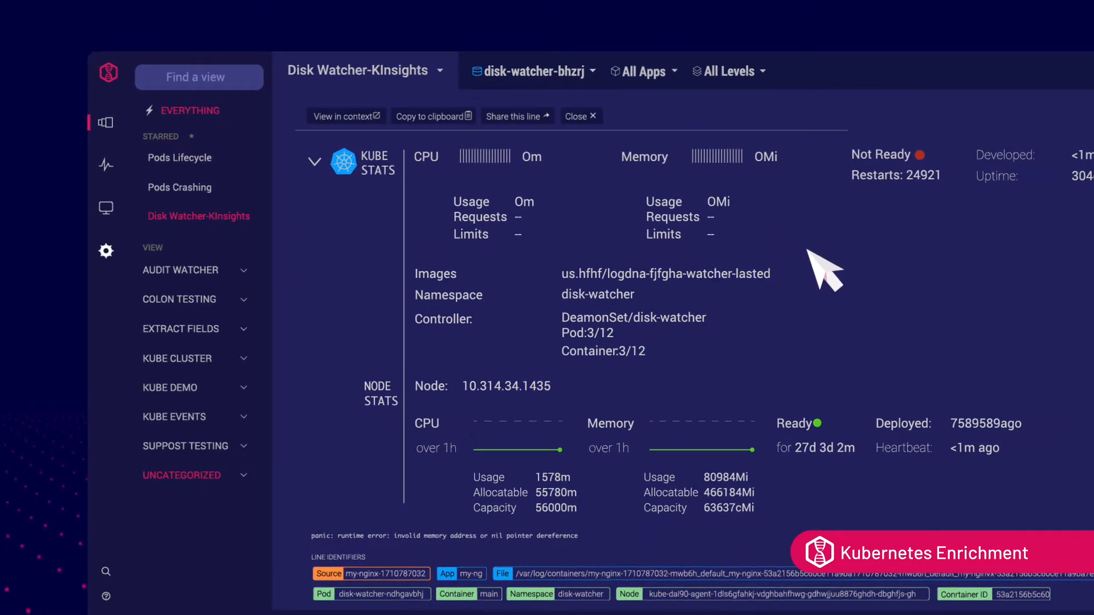
mouse_move(565, 315)
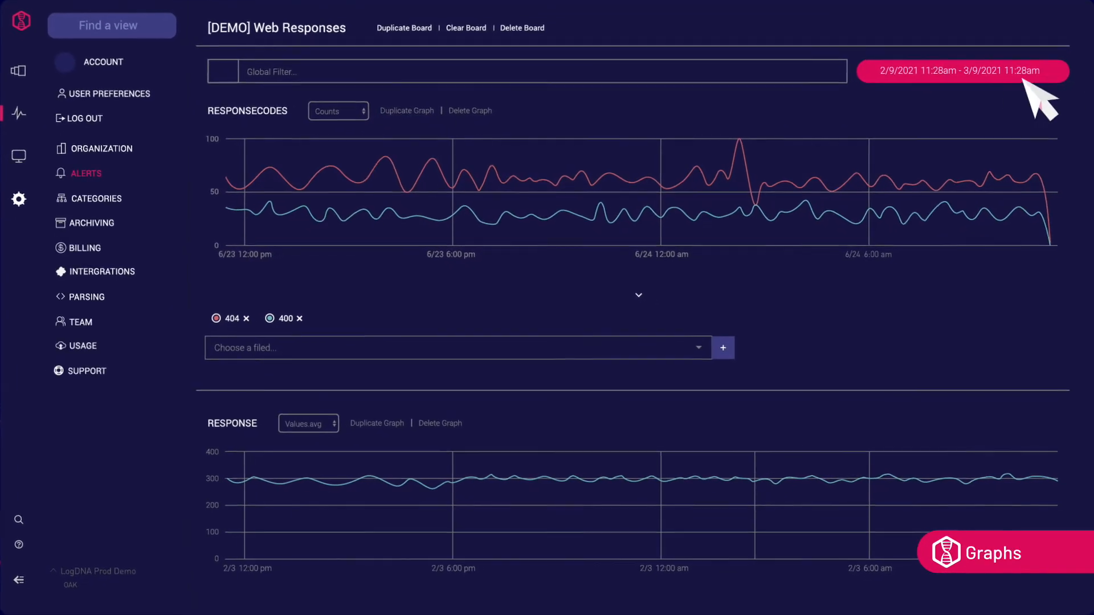
Bring up the date range picker on the [DEMO] Web Responses board.
left_click(962, 70)
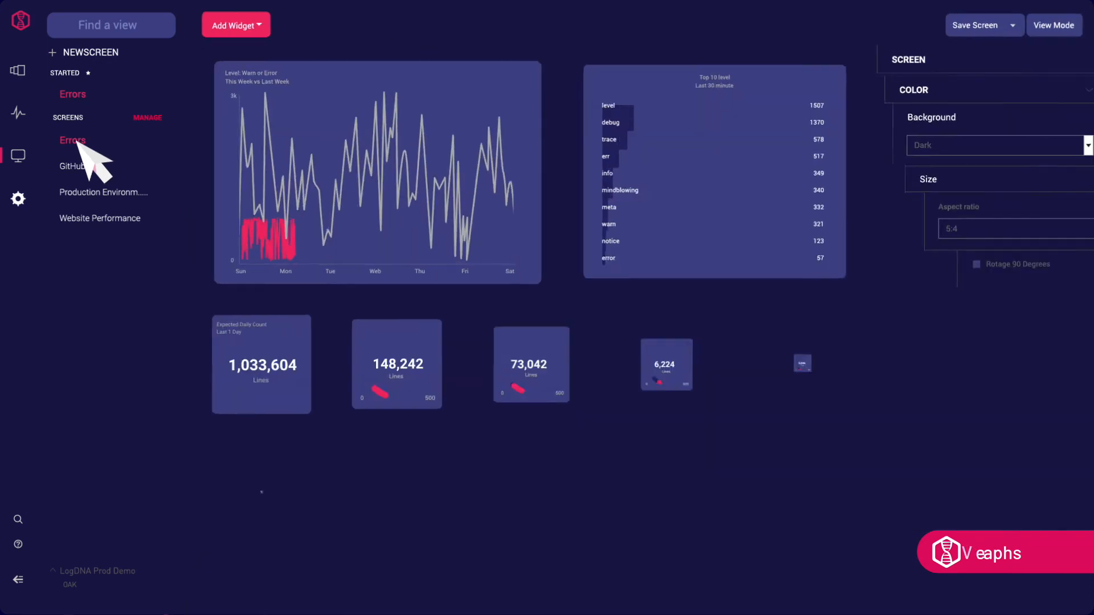
Load the Errors screen from the Screens sidebar list.
left_click(72, 140)
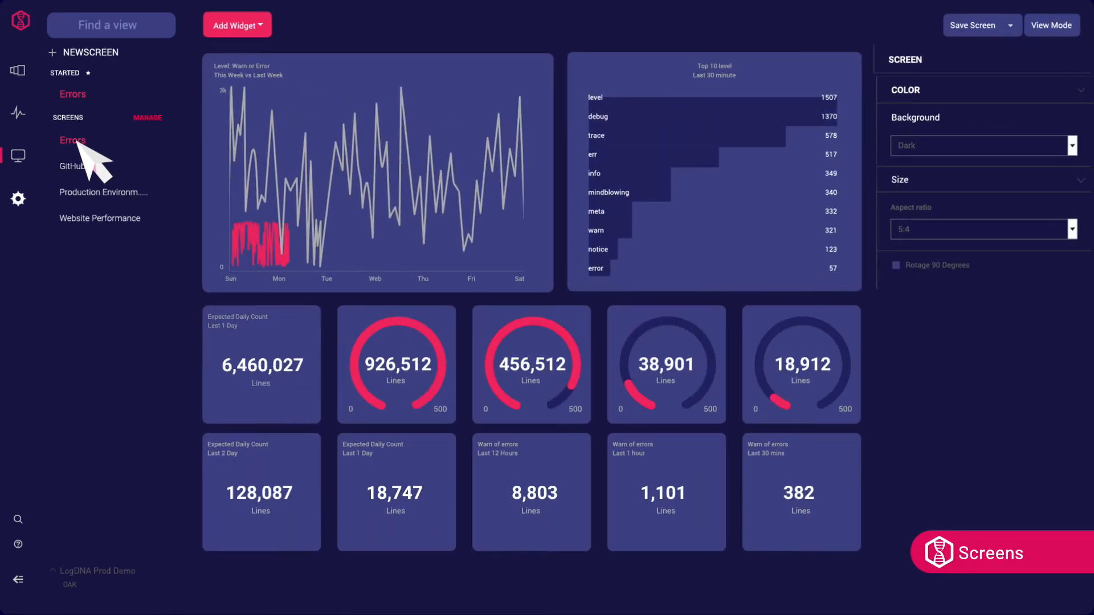